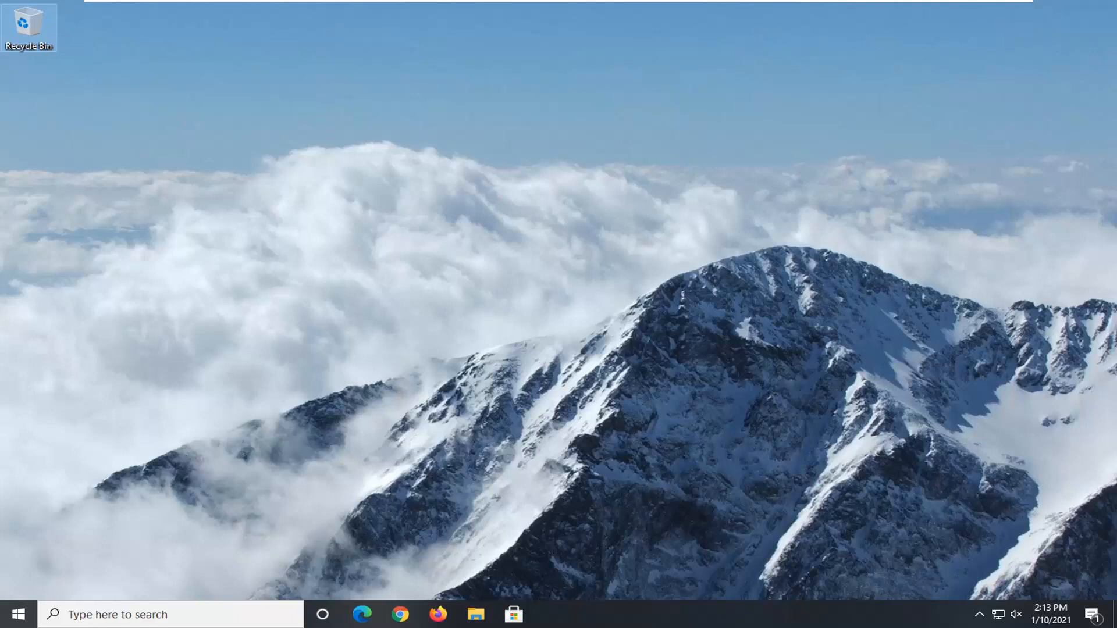
mouse_move(820, 616)
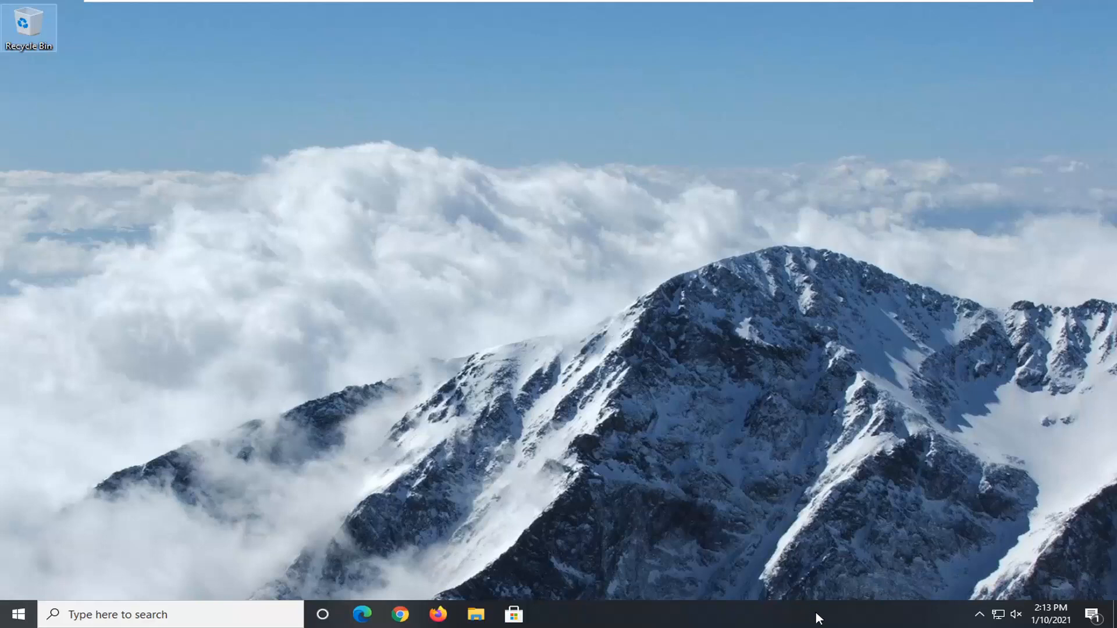
- Right-click an empty spot on the taskbar to bring up its shortcut menu
right_click(820, 619)
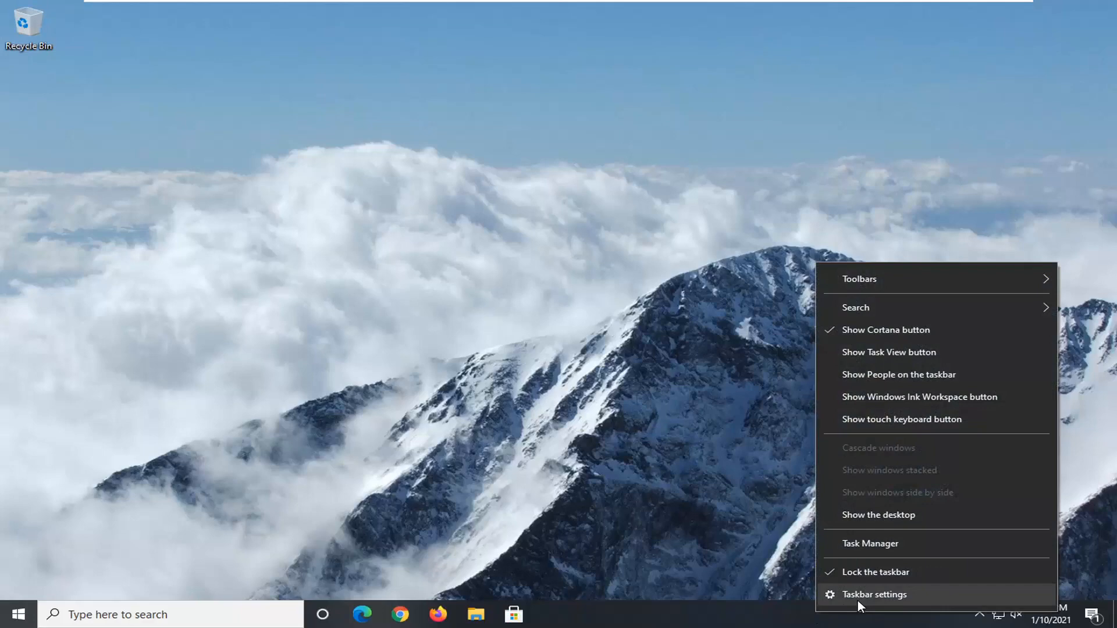
mouse_move(876, 602)
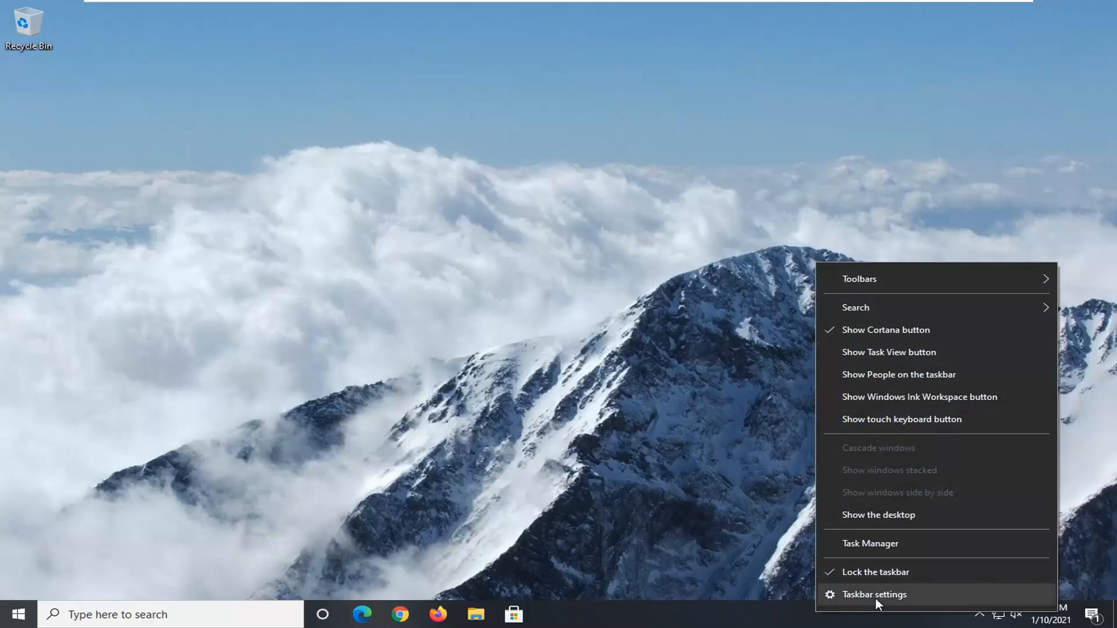
- Open Taskbar settings and scroll down to the Notification area options
left_click(868, 594)
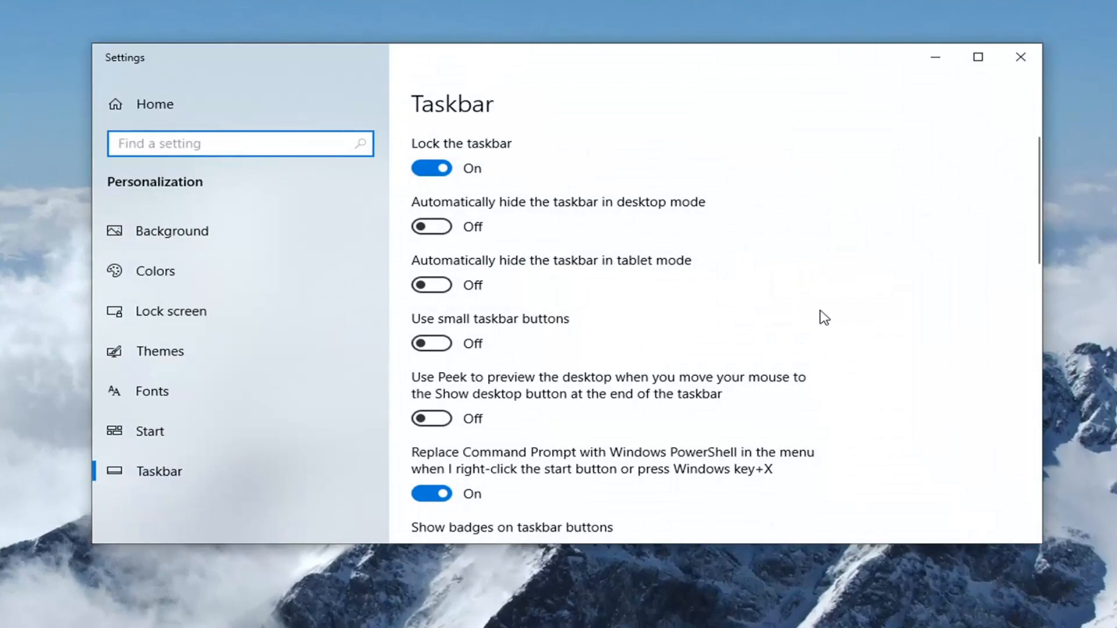
scroll("down", 3)
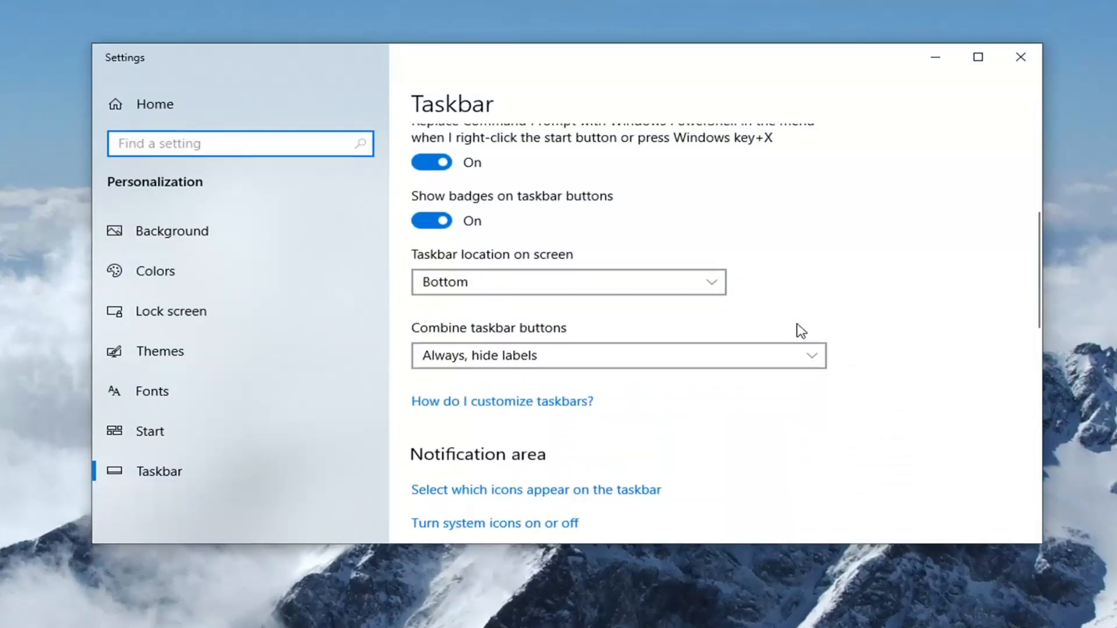
scroll("down", 3)
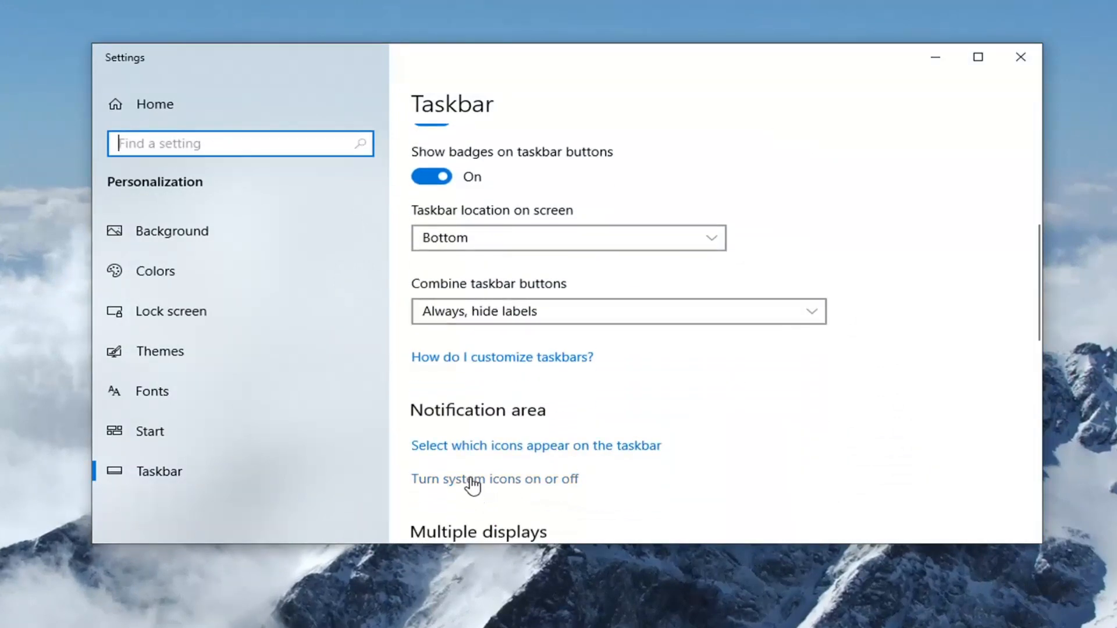
- Open 'Turn system icons on or off' to see Clock, Volume, Network and Power toggles
left_click(495, 479)
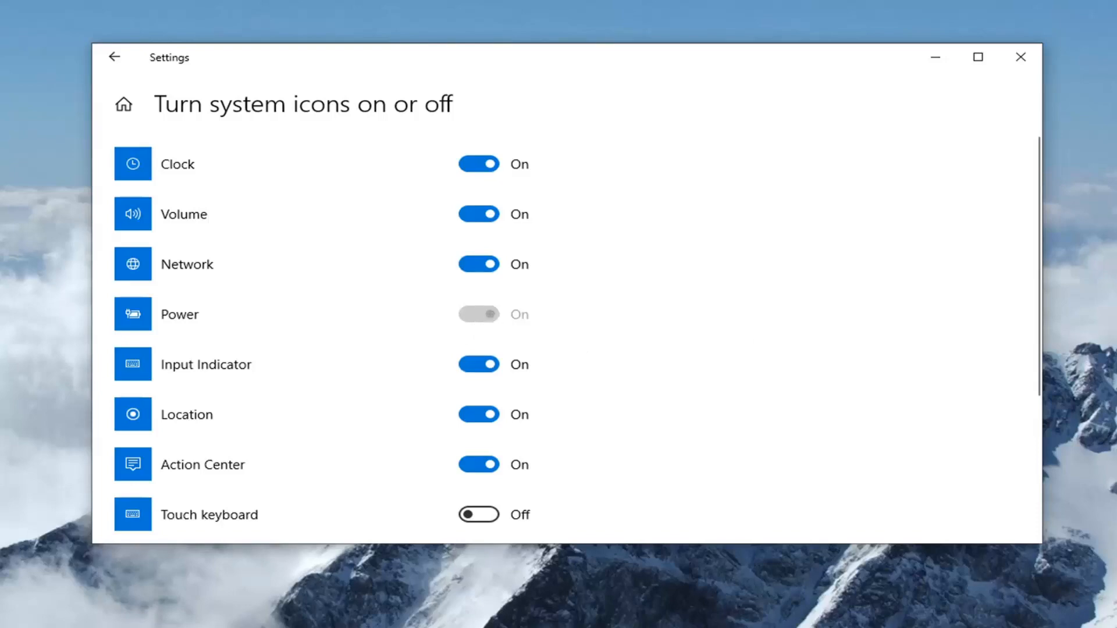
- Close Settings and expand the hidden notification-area icons in the system tray
left_click(1021, 57)
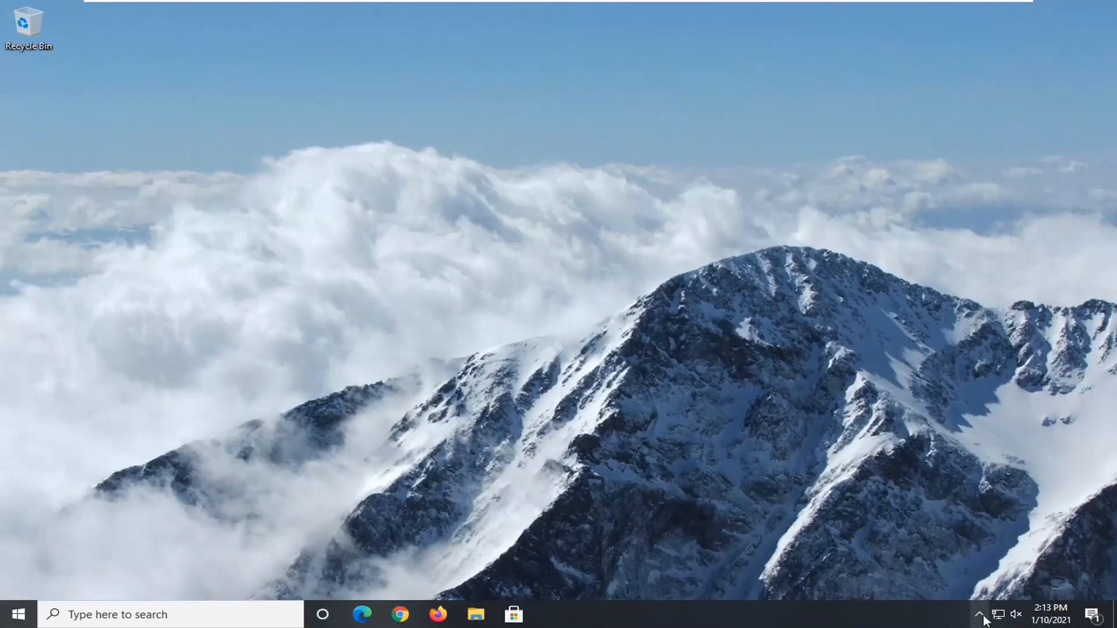
left_click(982, 615)
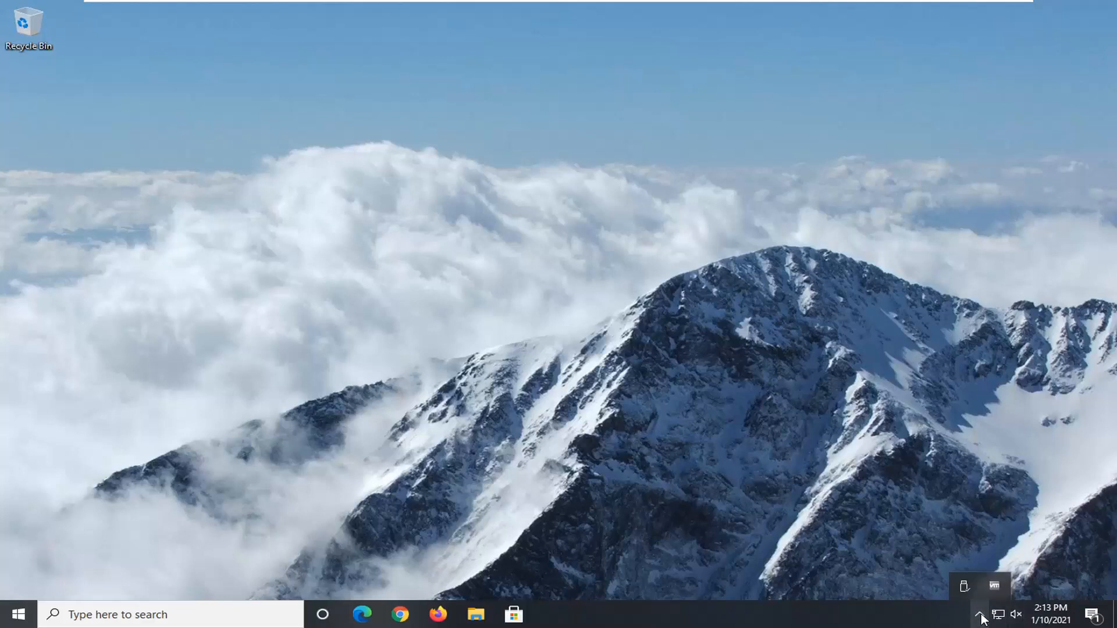